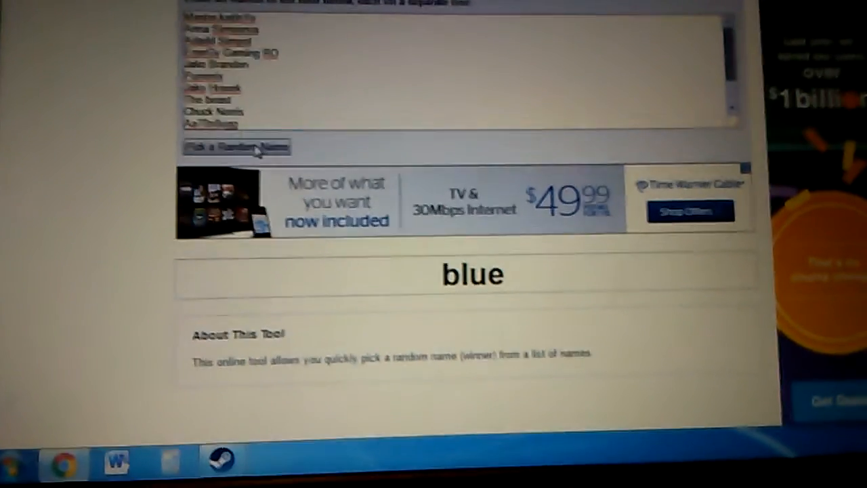
- Draw a new random winner from the entrants, replacing the previous result 'blue'
click(236, 147)
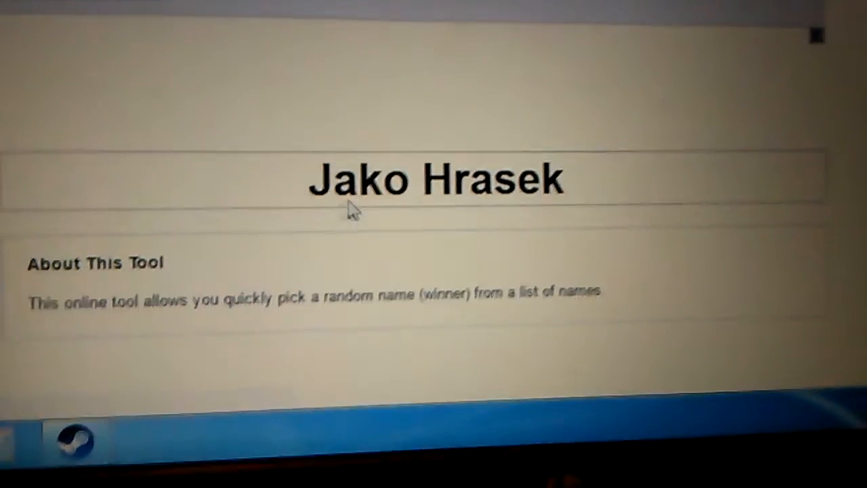